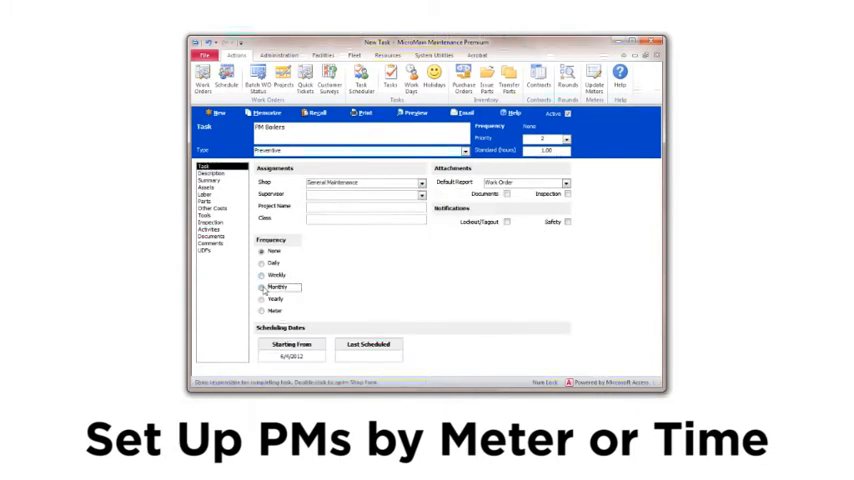
Step: Set the PM task to repeat yearly and view its empty meter list section
click(262, 300)
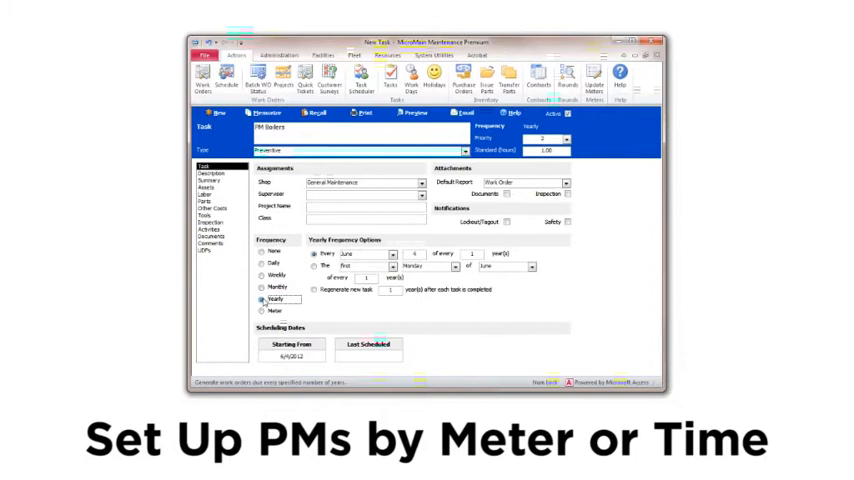
click(212, 188)
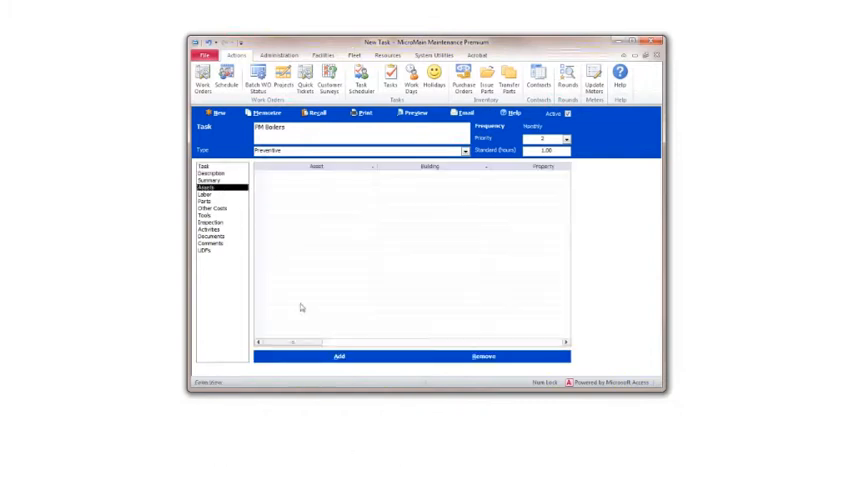
Step: Bring up the warehouse parts lookup with location, class, manufacturer and category filters
click(338, 356)
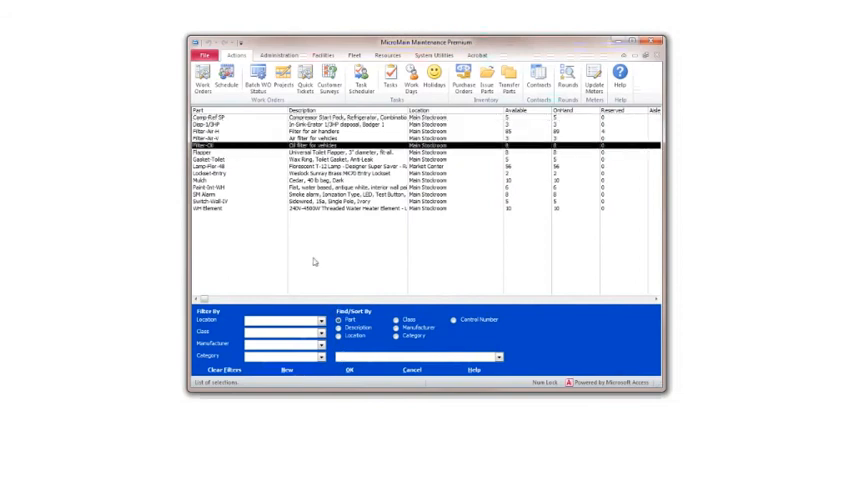
Step: Generate the Task Schedule listing dated PM work orders with locations and assignees
click(360, 78)
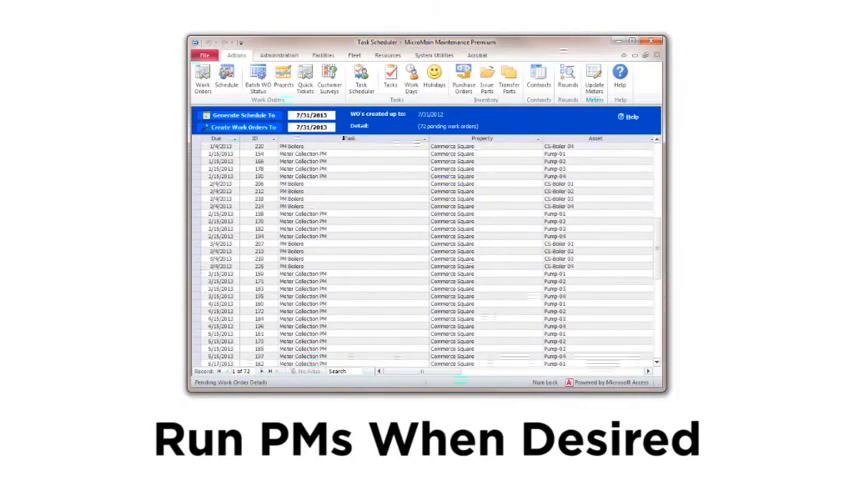
Step: Create work orders from the schedule and preview the annual Task Projection report
click(228, 128)
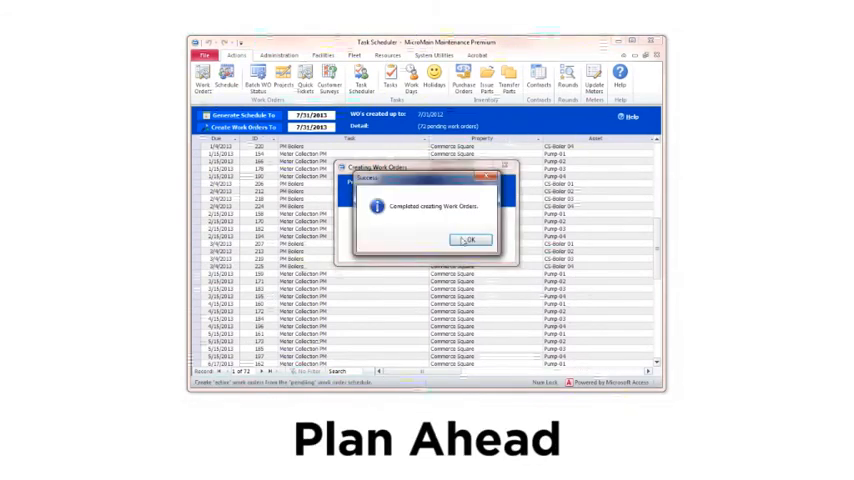
click(466, 240)
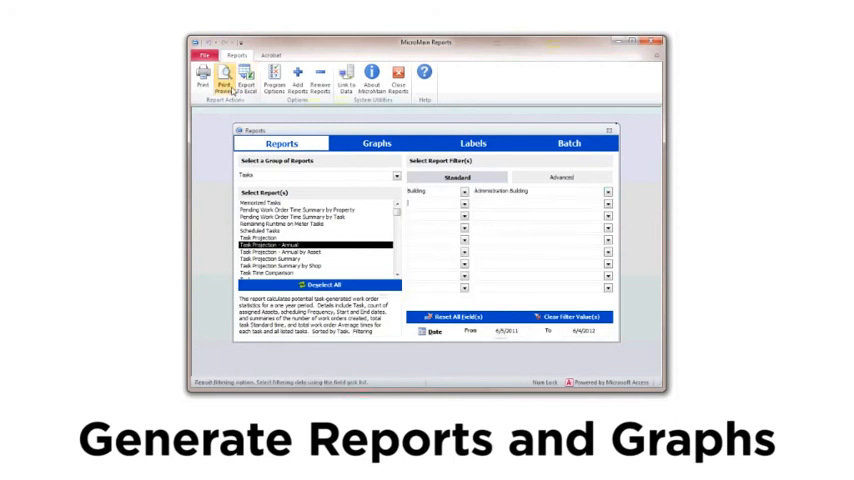
click(224, 78)
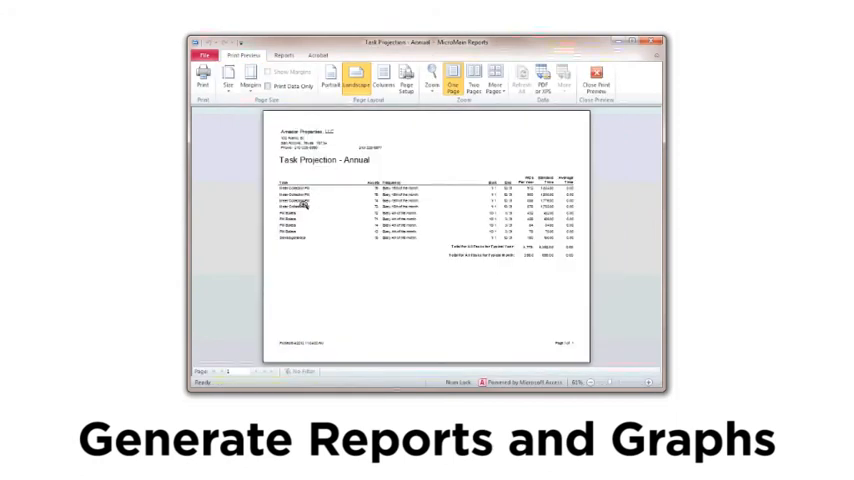